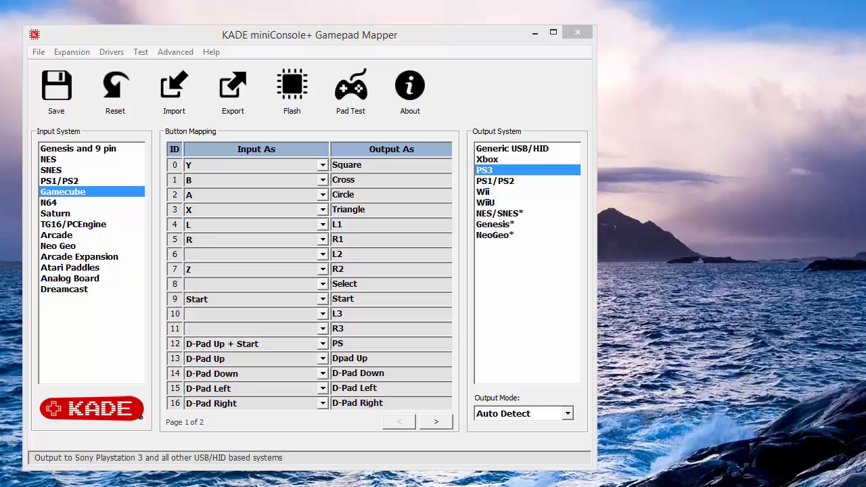
- Choose Genesis and 9 pin as the input system and Generic USB/HID as the output system
click(78, 148)
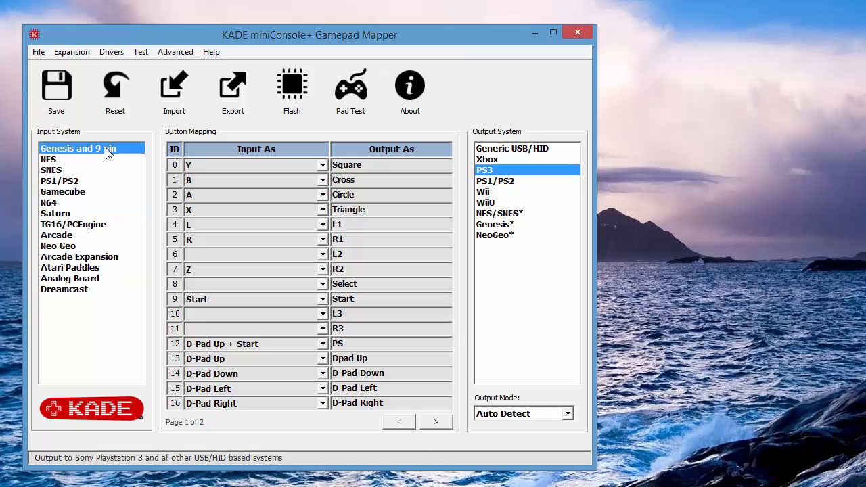
click(78, 148)
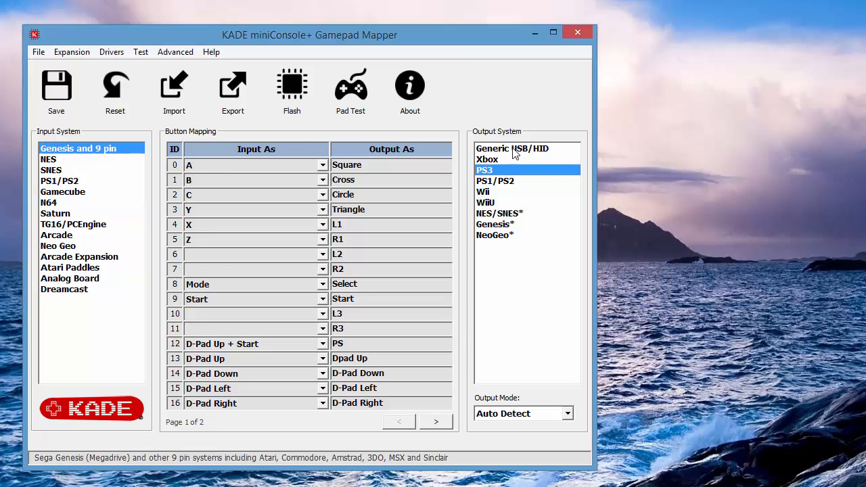
click(512, 148)
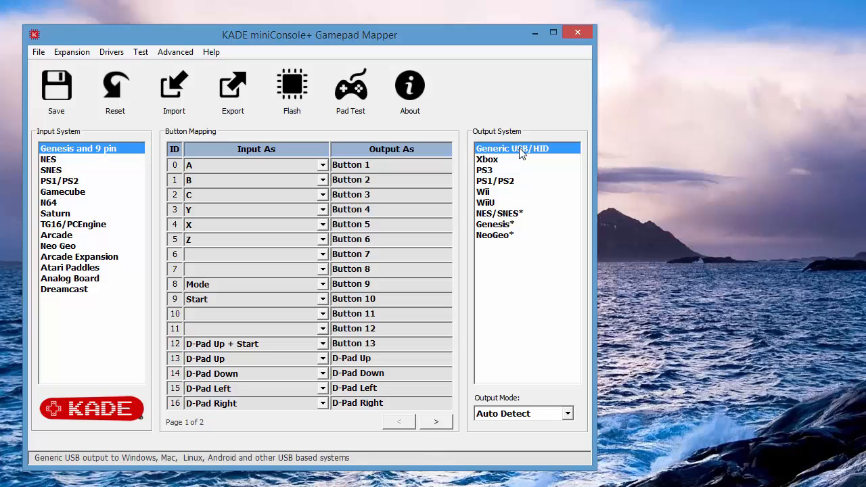
mouse_move(362, 373)
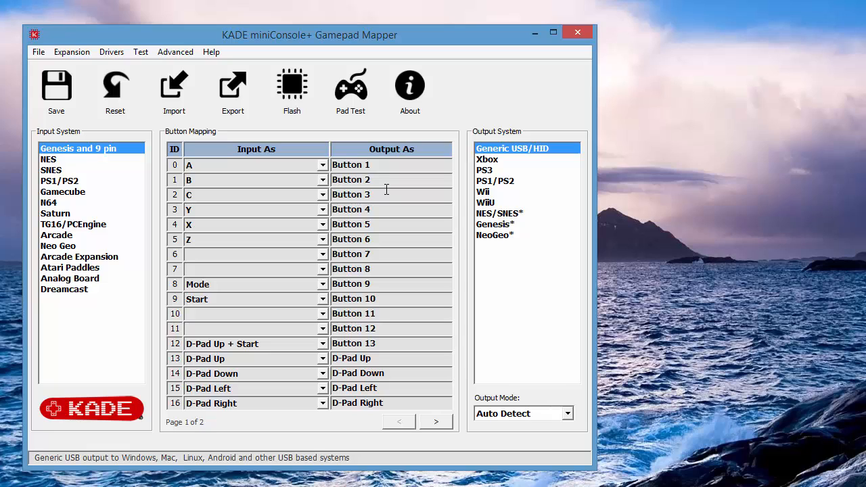
mouse_move(260, 204)
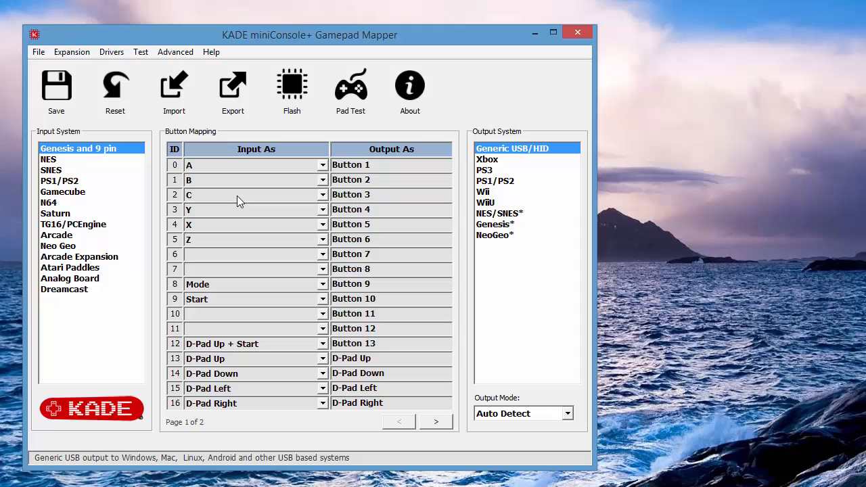
- Make Gamecube the input system and select the input assigned to ID 0
click(63, 191)
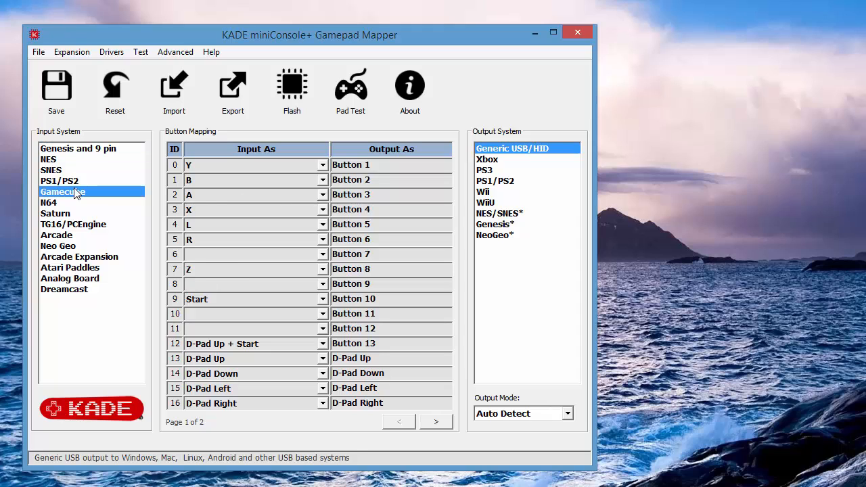
click(63, 191)
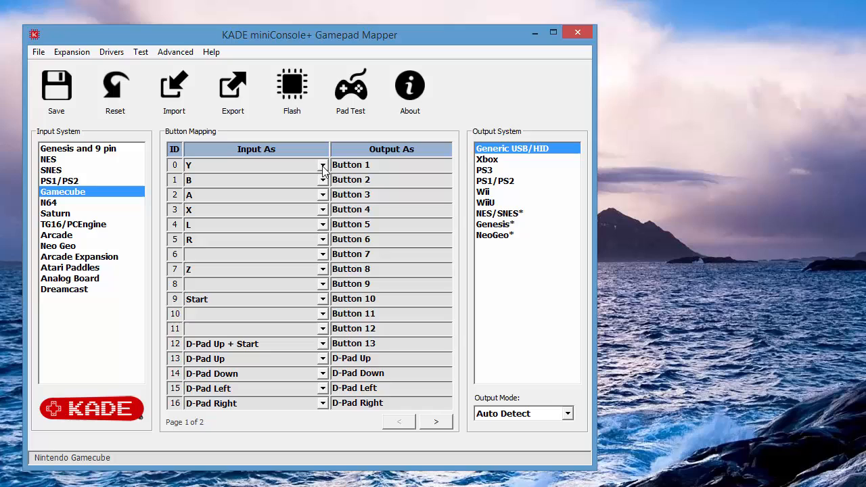
click(323, 166)
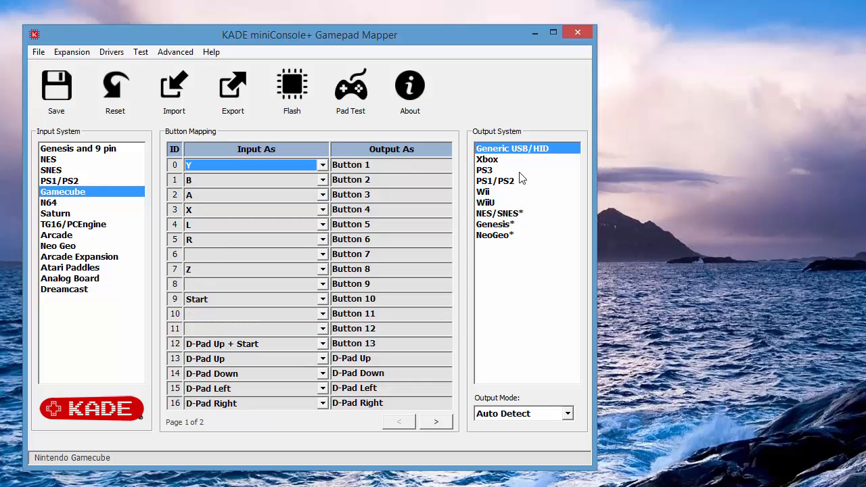
mouse_move(284, 174)
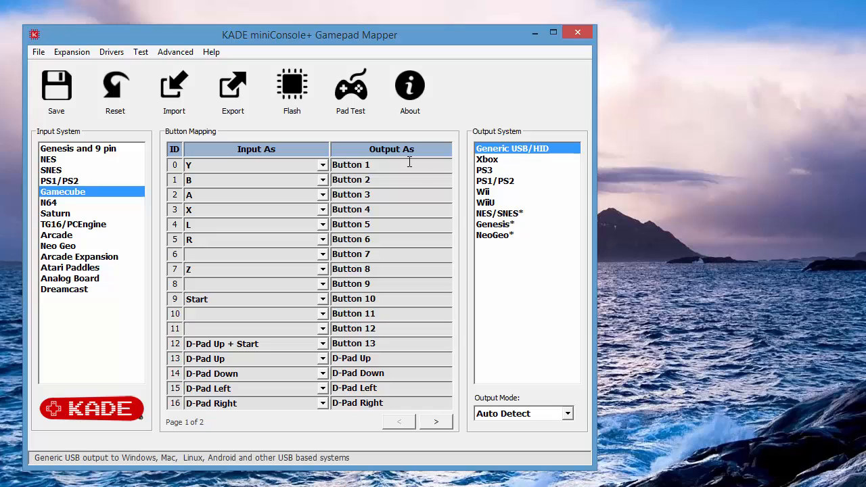
- Preview the Xbox and PS3 output mappings, then return the output system to Generic USB/HID
click(488, 159)
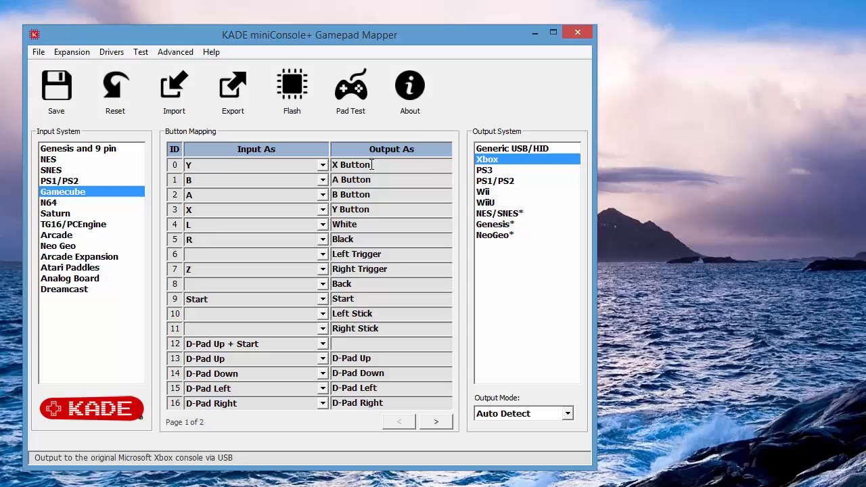
click(495, 170)
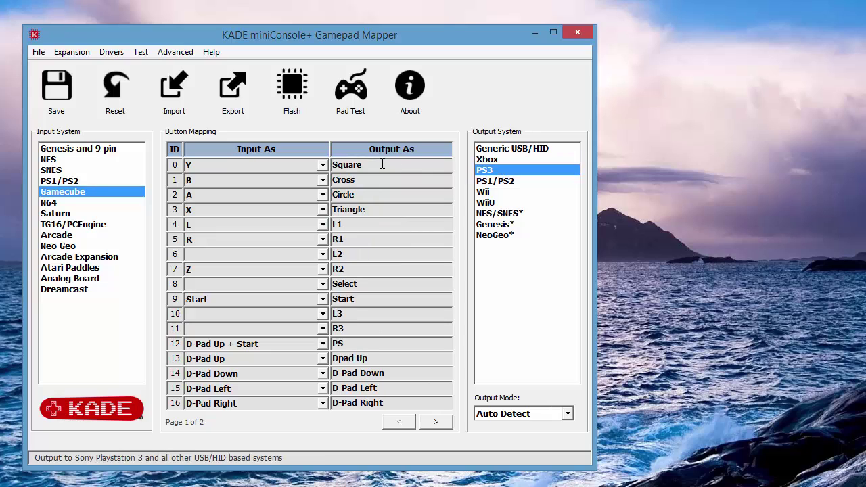
mouse_move(514, 156)
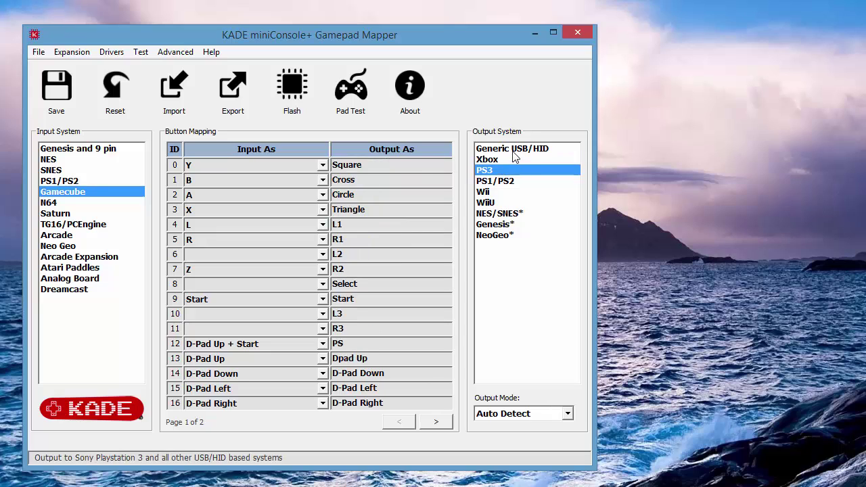
click(512, 148)
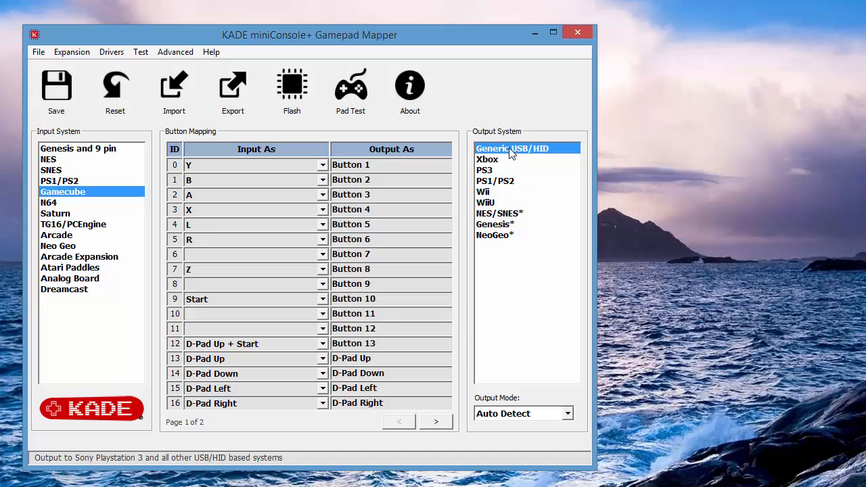
click(512, 148)
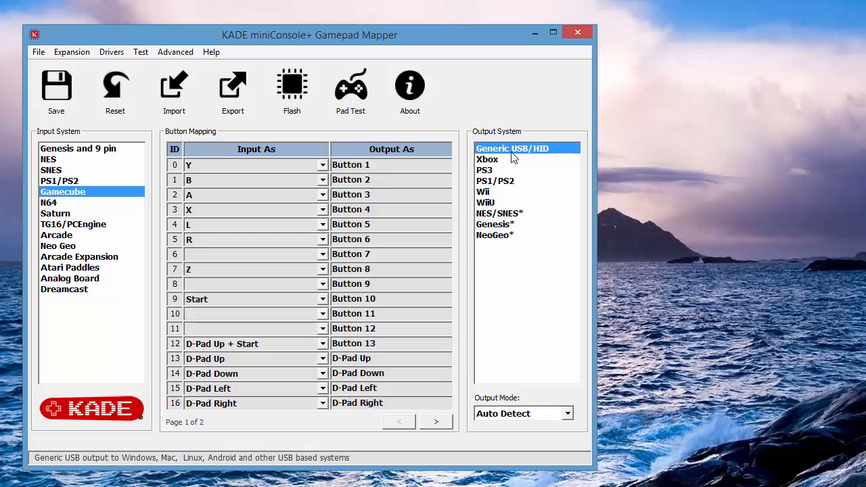
mouse_move(97, 208)
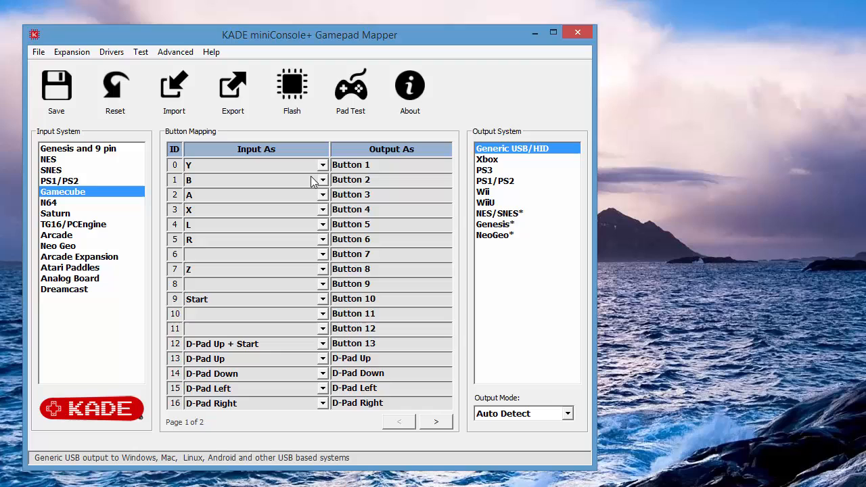
- Assign B to button ID 0 and Y to button ID 1, swapping the Gamecube Y and B
click(323, 180)
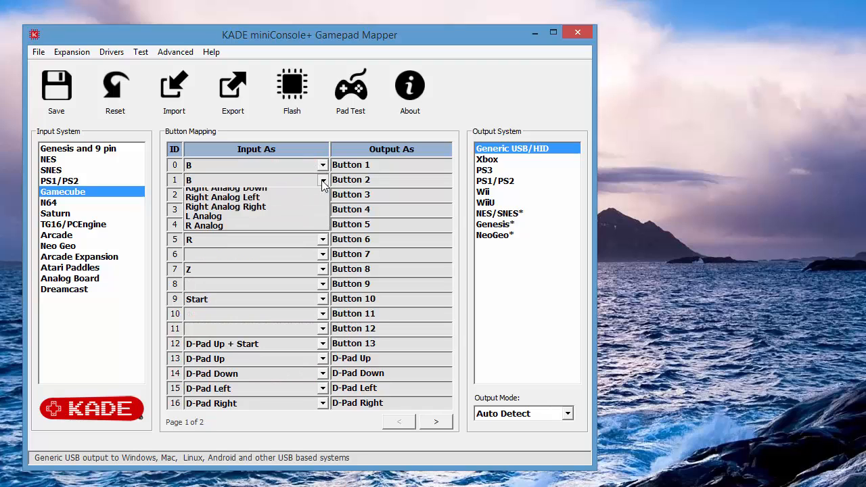
click(323, 180)
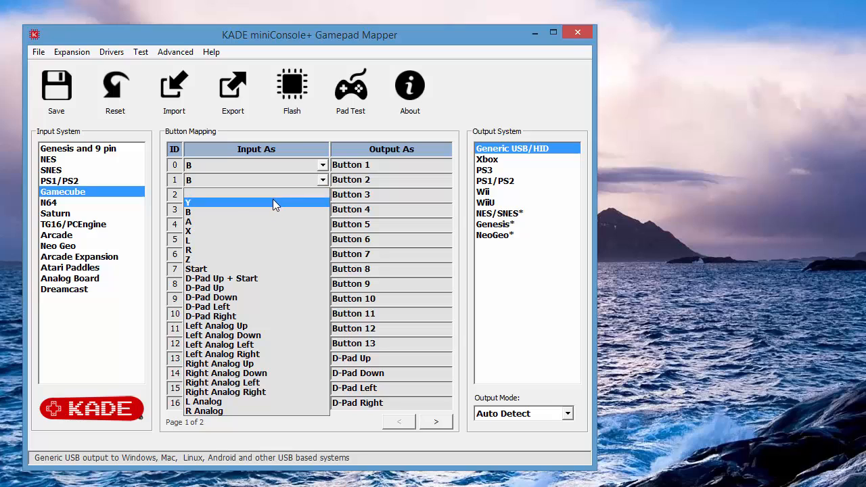
click(256, 202)
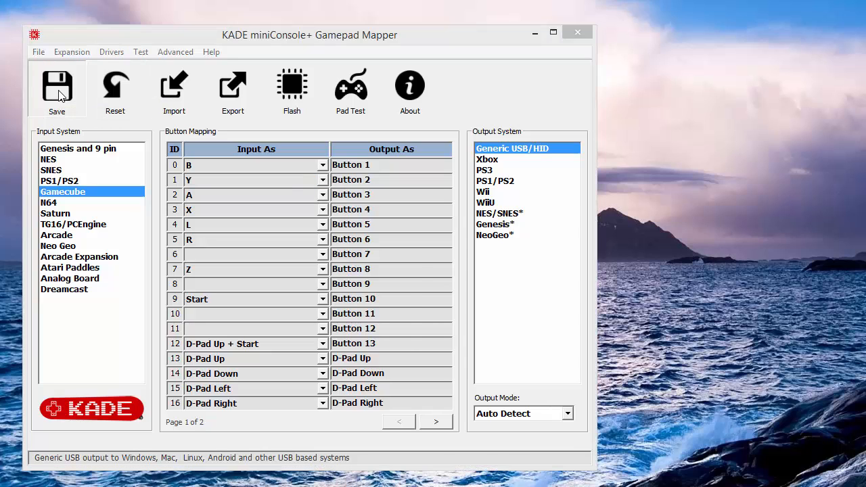
click(56, 92)
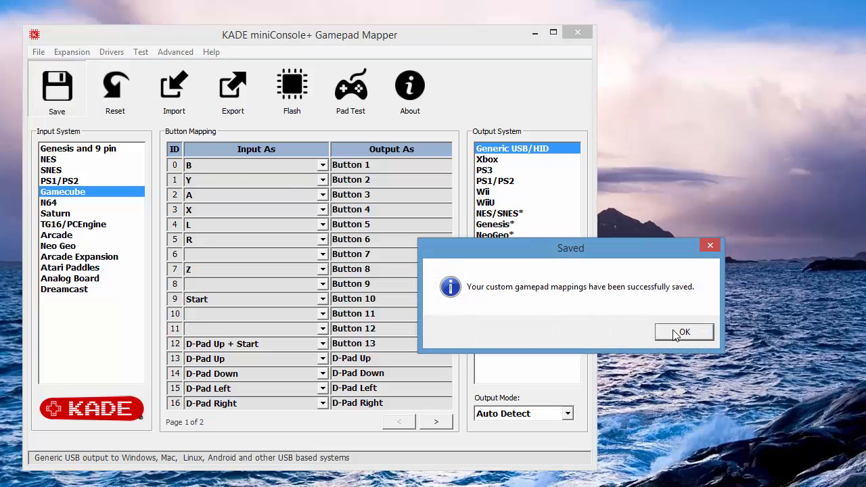
click(683, 332)
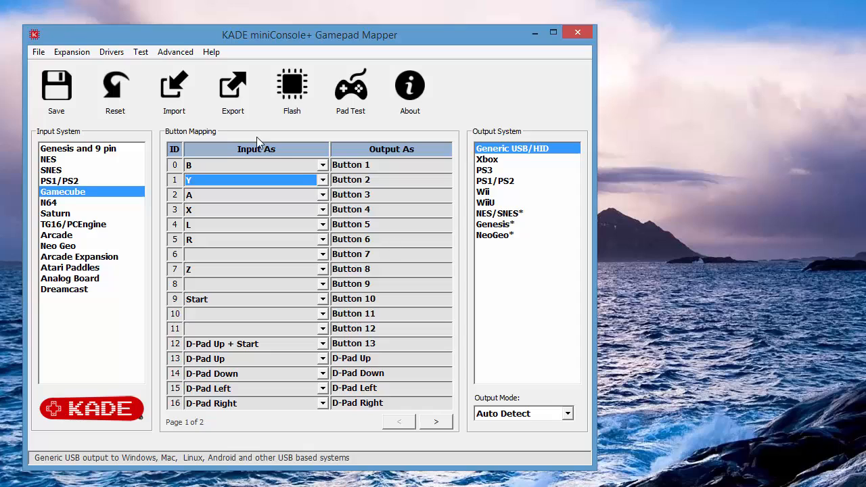
mouse_move(232, 228)
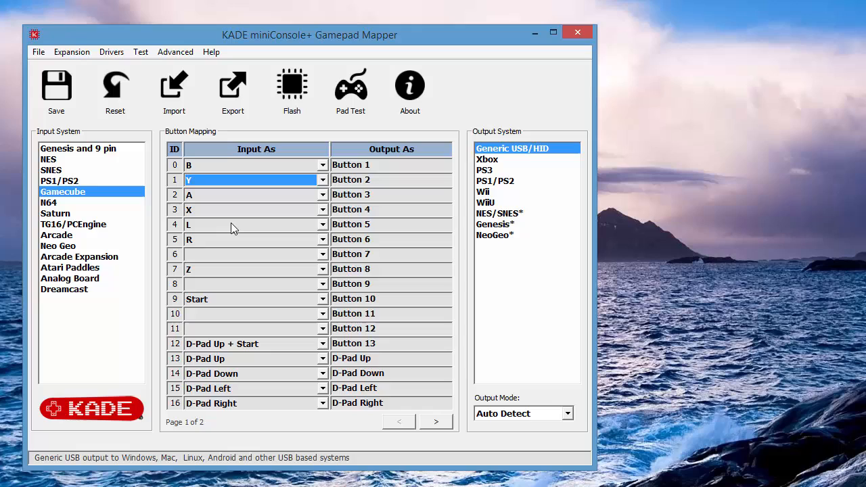
mouse_move(706, 358)
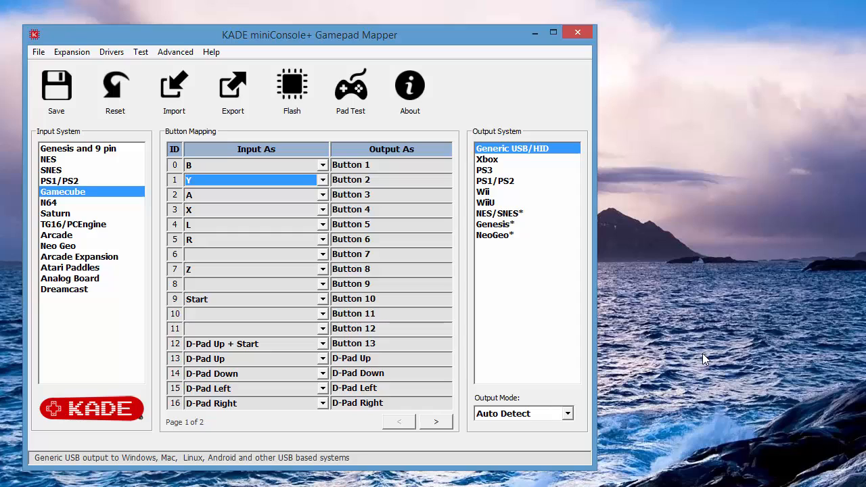
mouse_move(529, 330)
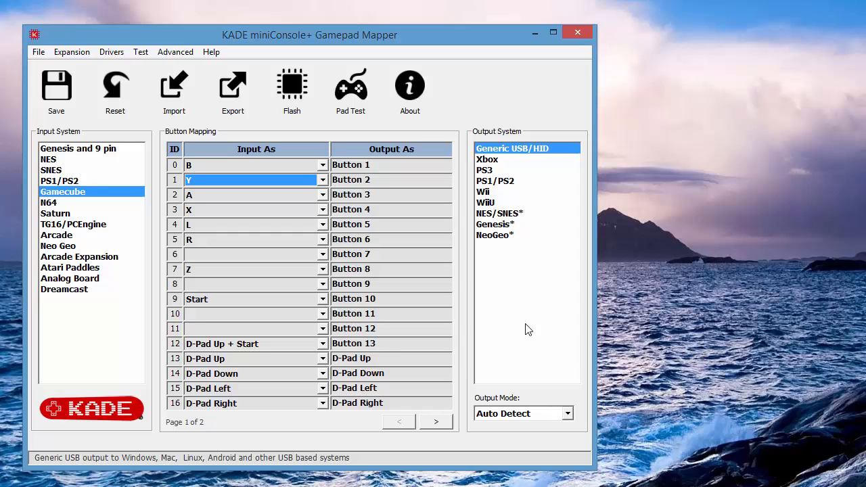
mouse_move(292, 88)
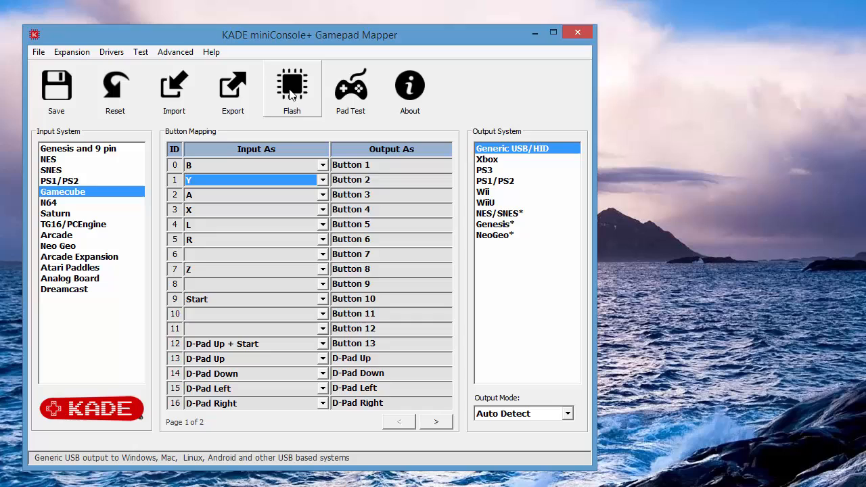
- Flash the Gamecube mapping to the device and dismiss the Congratulations dialog
click(292, 88)
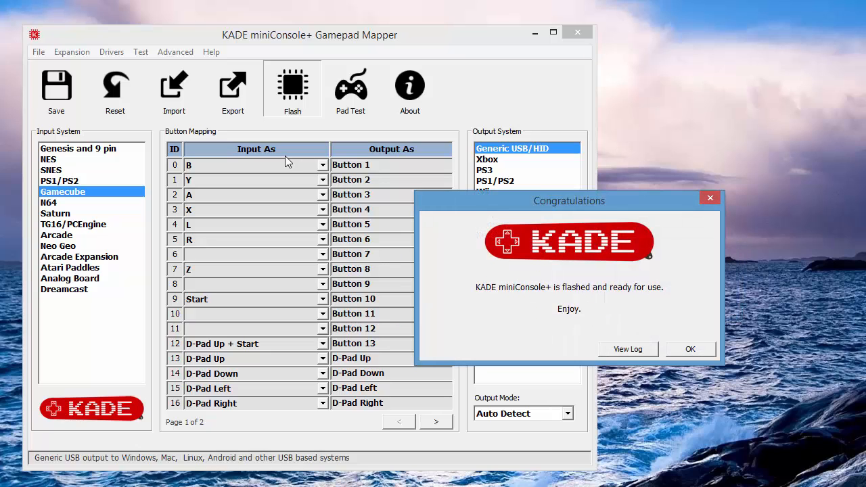
mouse_move(343, 317)
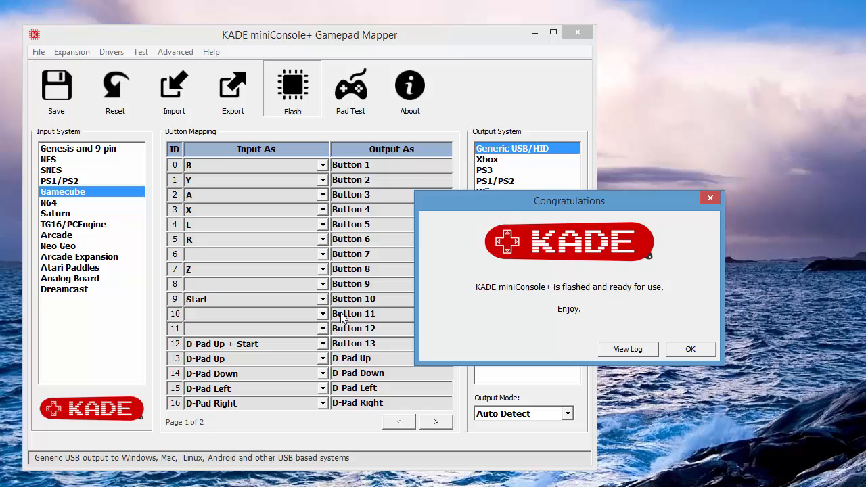
click(690, 349)
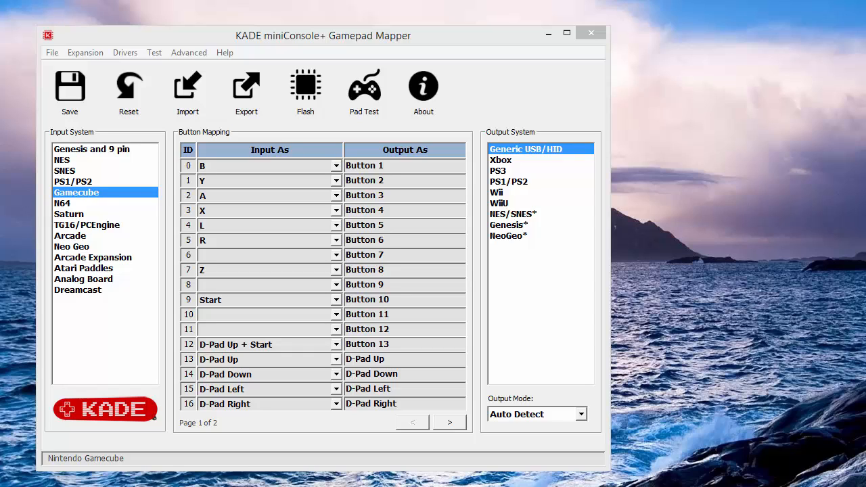
mouse_move(305, 91)
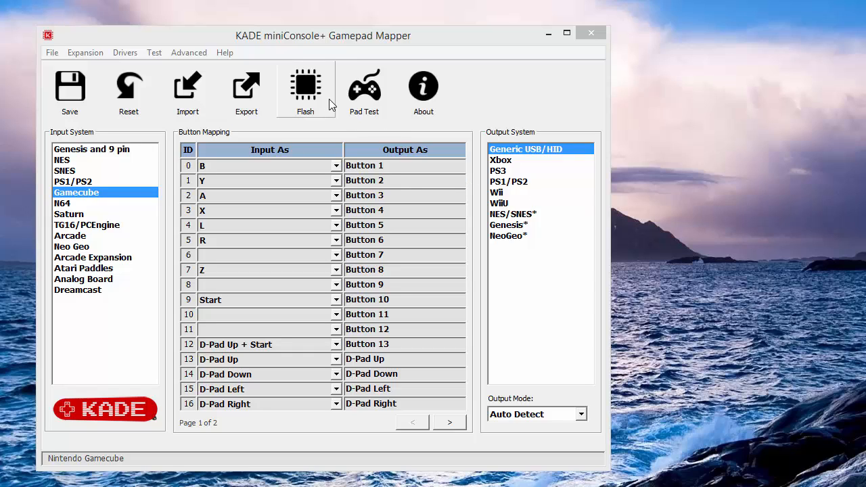
mouse_move(371, 92)
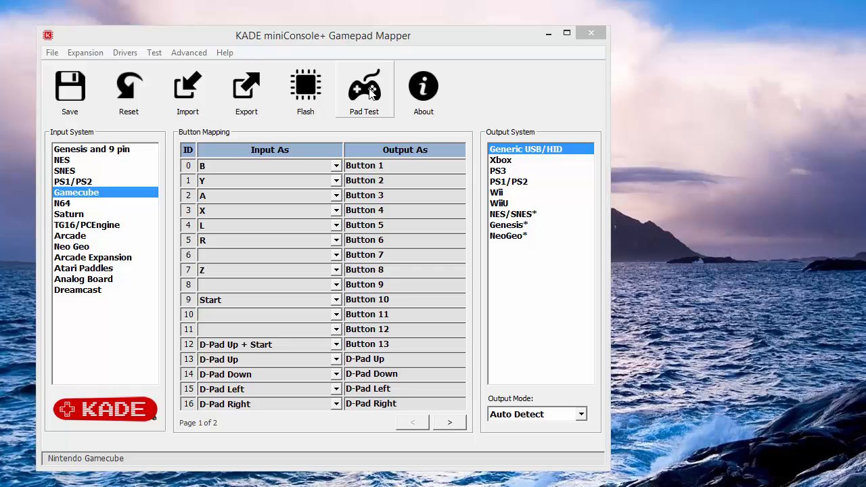
- Check the controller's live inputs in the Pad Tester
click(364, 92)
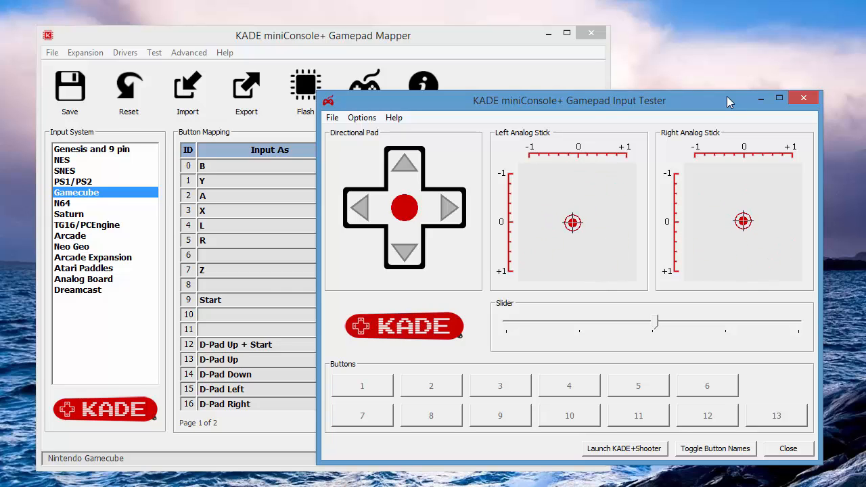
drag(657, 321, 630, 321)
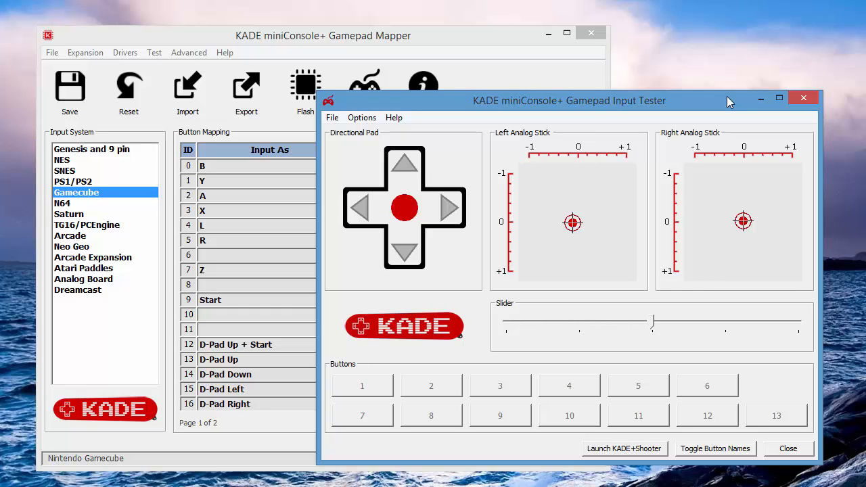
drag(653, 323, 758, 323)
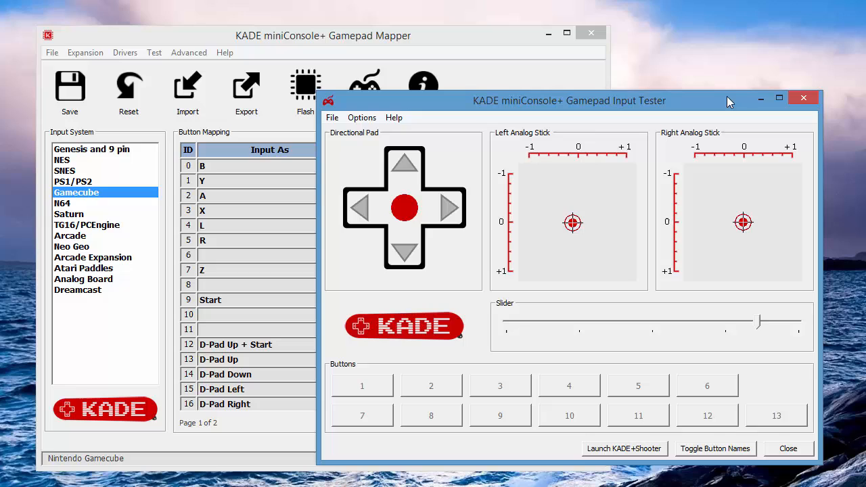
drag(758, 322, 653, 322)
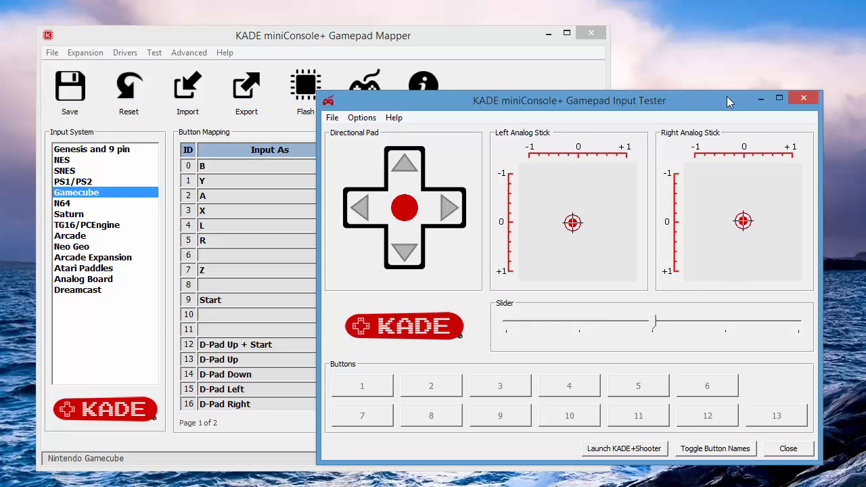
click(431, 386)
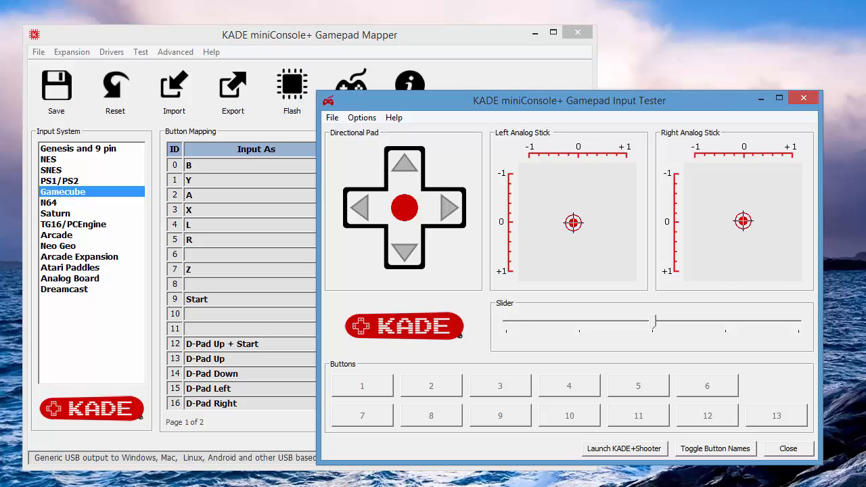
mouse_move(622, 452)
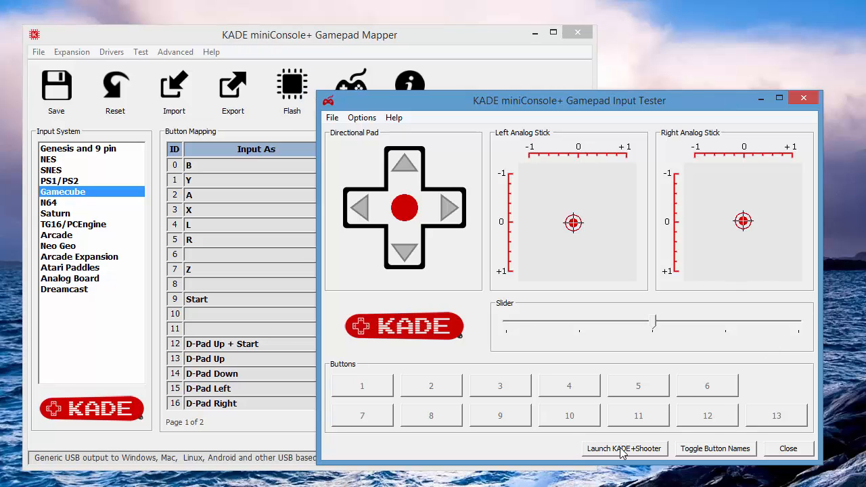
mouse_move(571, 447)
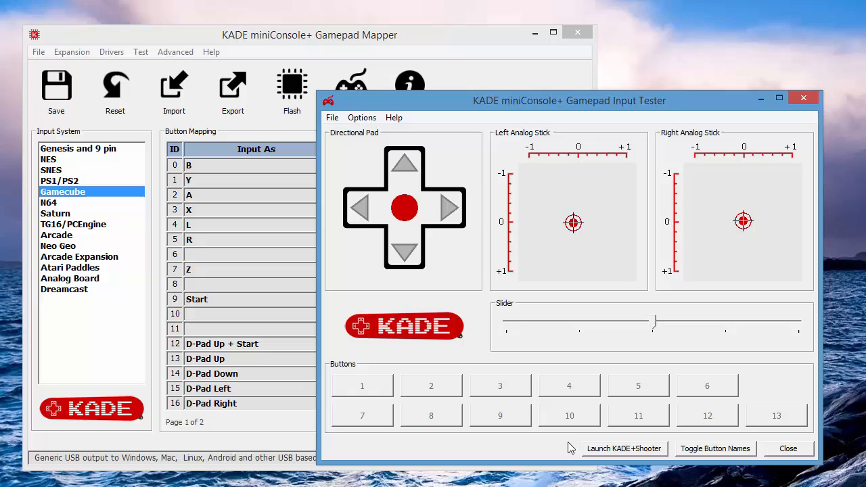
mouse_move(704, 461)
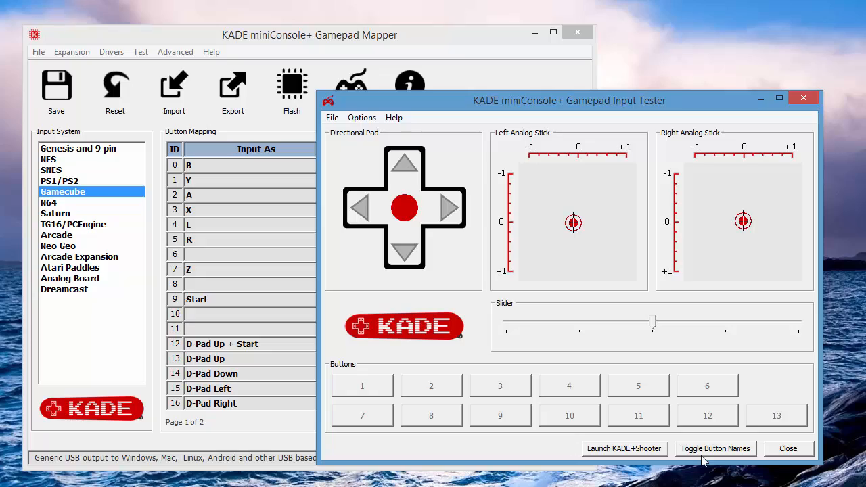
- Launch the KADE+Shooter game to try the controls
click(624, 449)
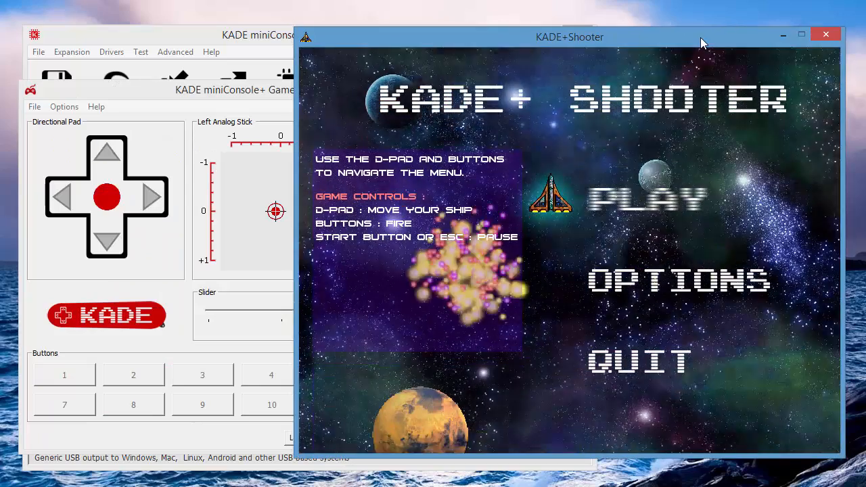